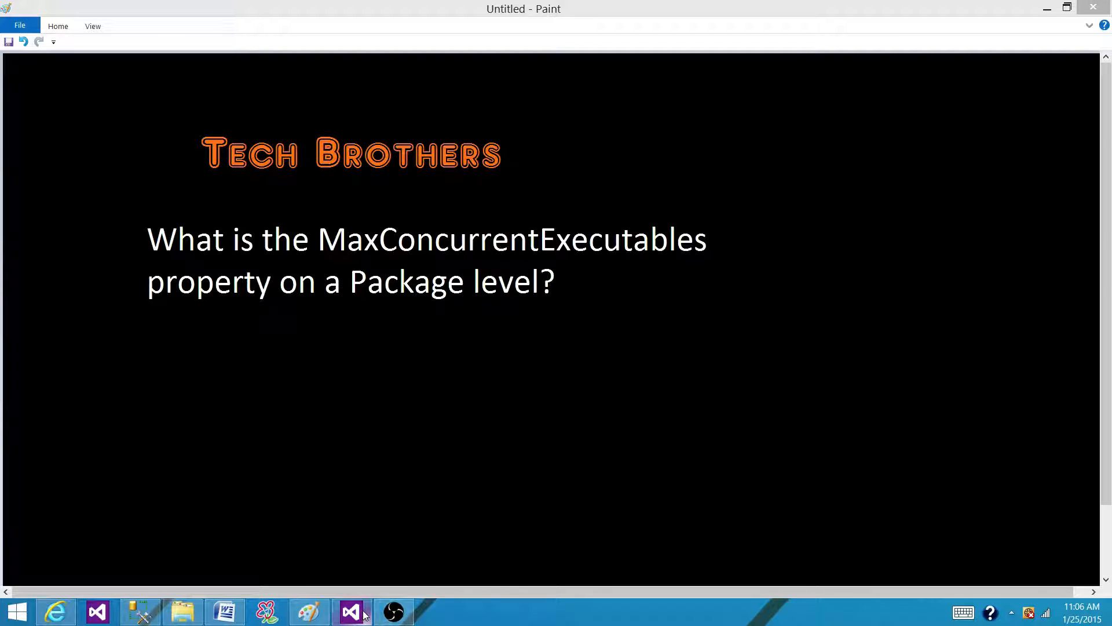
Switch from Paint to the SSIS project in Visual Studio via the taskbar
{"action": "left_click", "coordinate": [351, 612]}
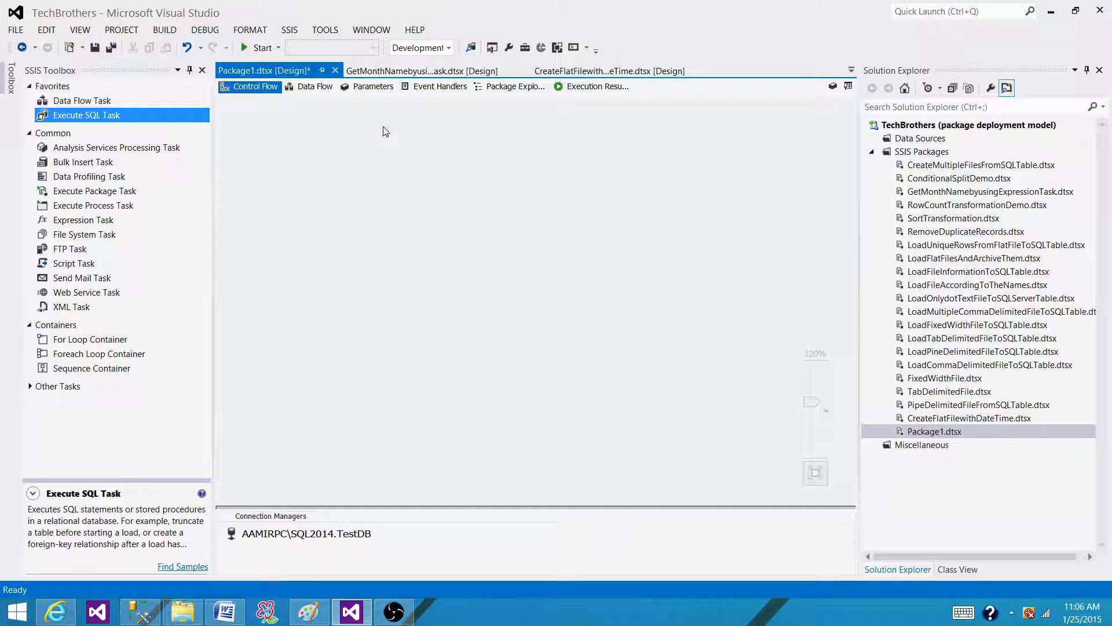
{"action": "mouse_move", "coordinate": [254, 86]}
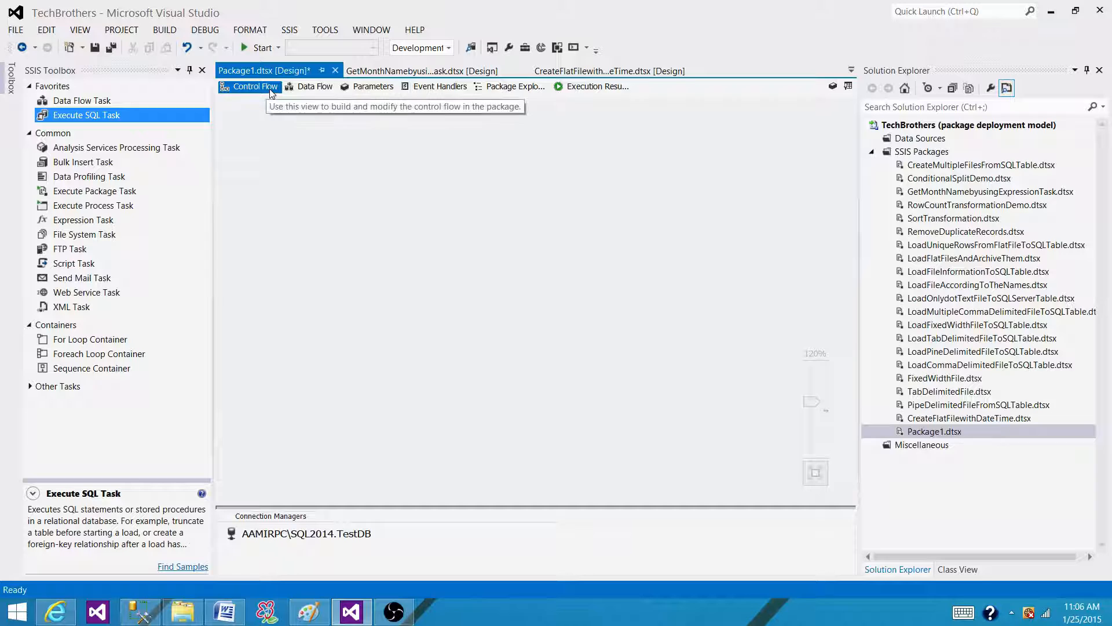
Show the package properties and add a Data Flow Task to the control flow
{"action": "right_click", "coordinate": [329, 149]}
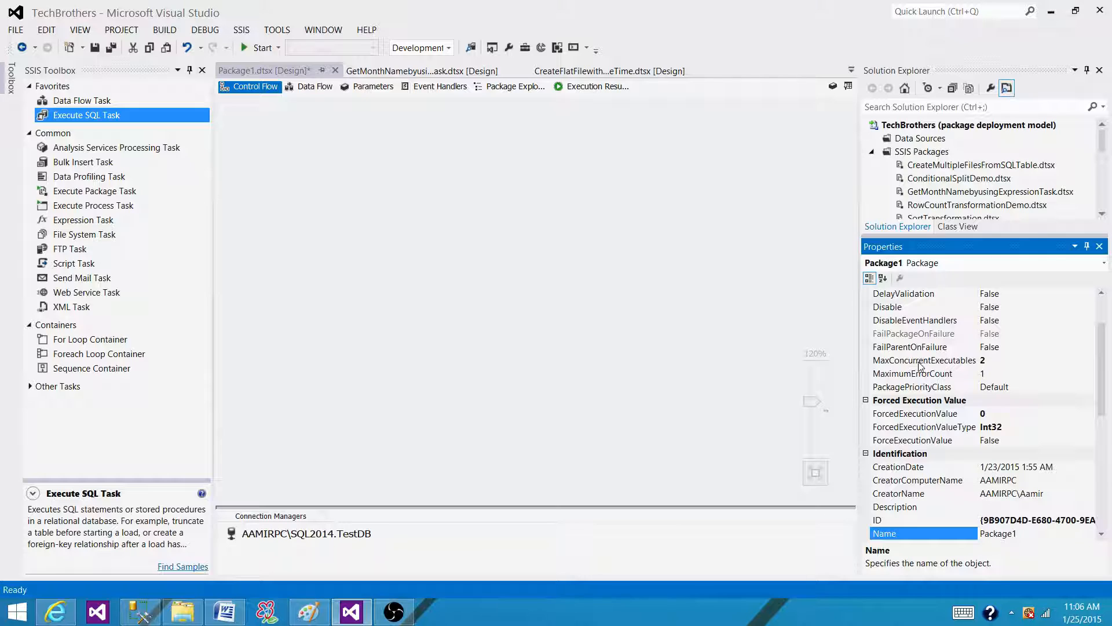
{"action": "left_click", "coordinate": [922, 360]}
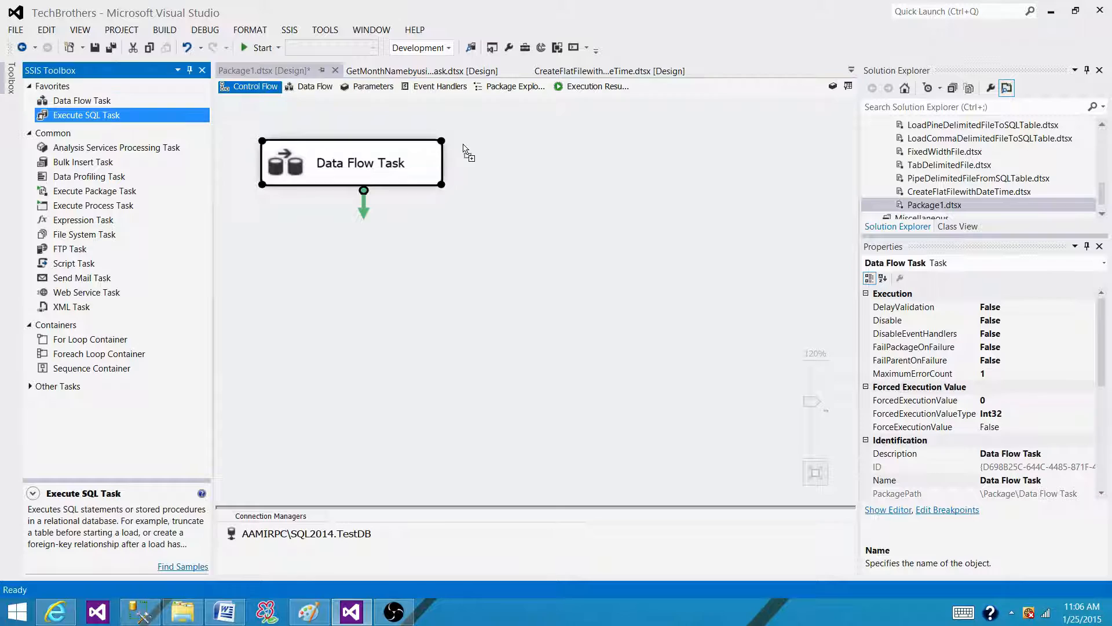
Drag another task from the SSIS Toolbox onto the control flow beside the Data Flow Task
{"action": "left_click_drag", "start_coordinate": [86, 114], "coordinate": [560, 166]}
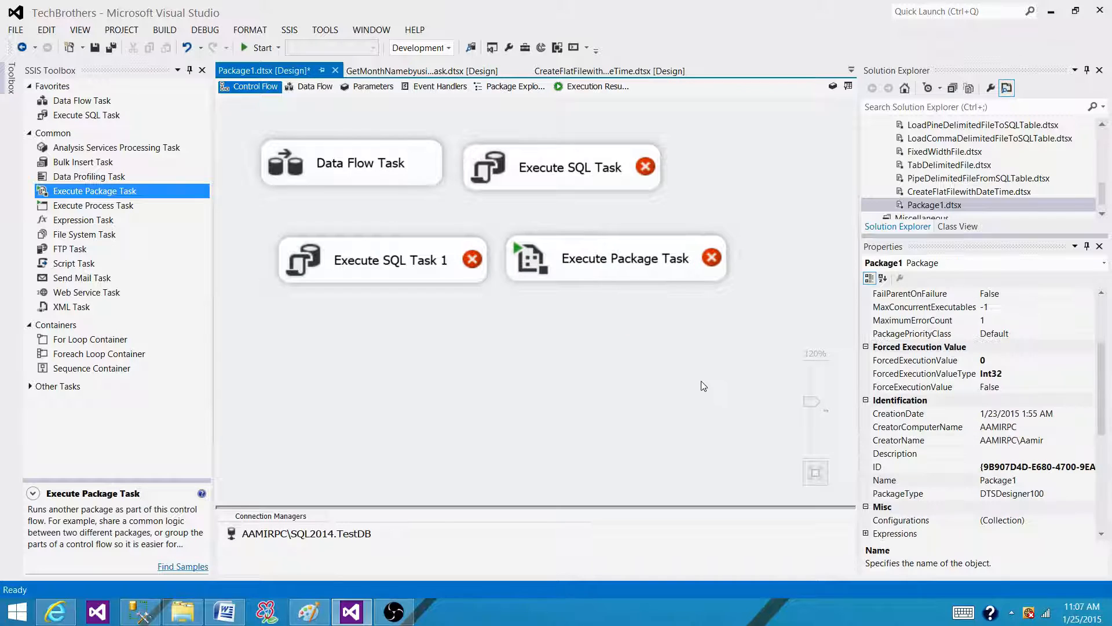
{"action": "mouse_move", "coordinate": [780, 380]}
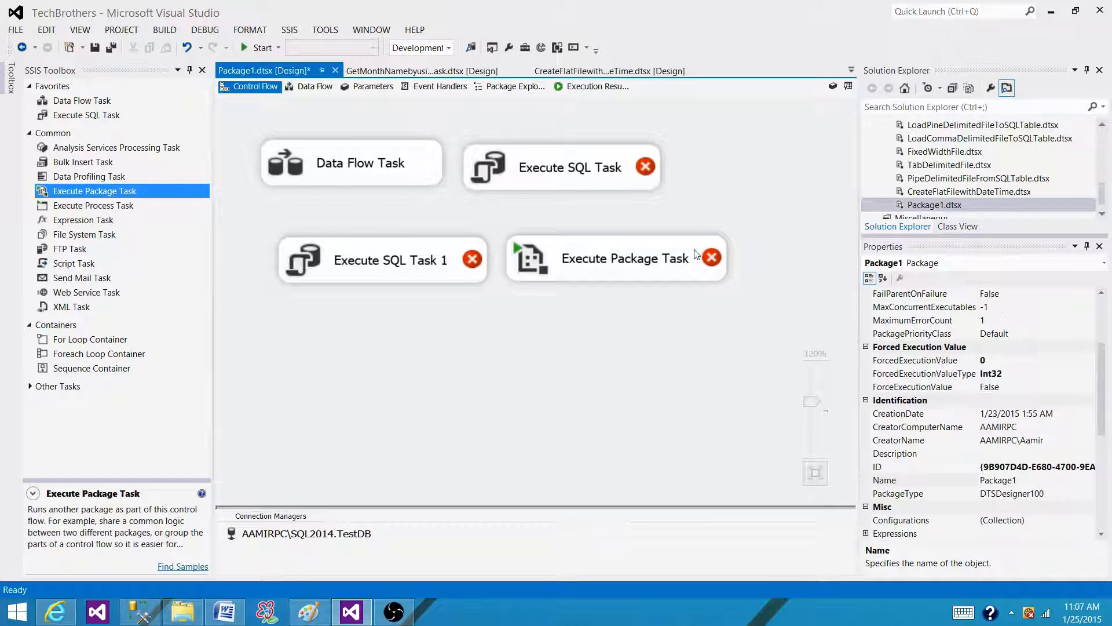
{"action": "mouse_move", "coordinate": [590, 268]}
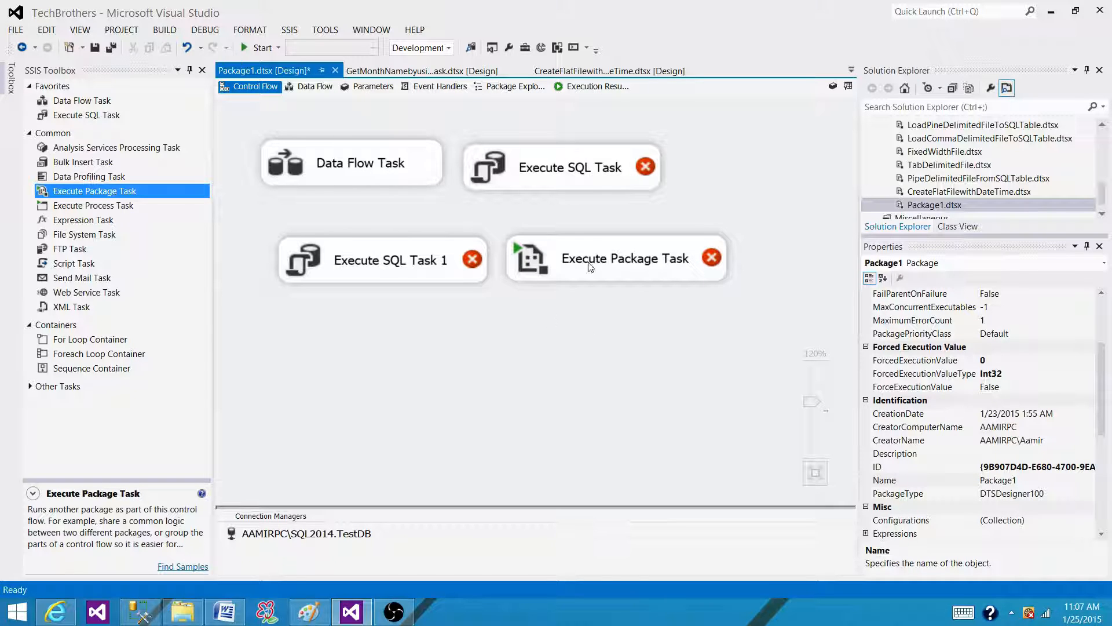
{"action": "mouse_move", "coordinate": [666, 353]}
{"action": "type", "text": "3"}
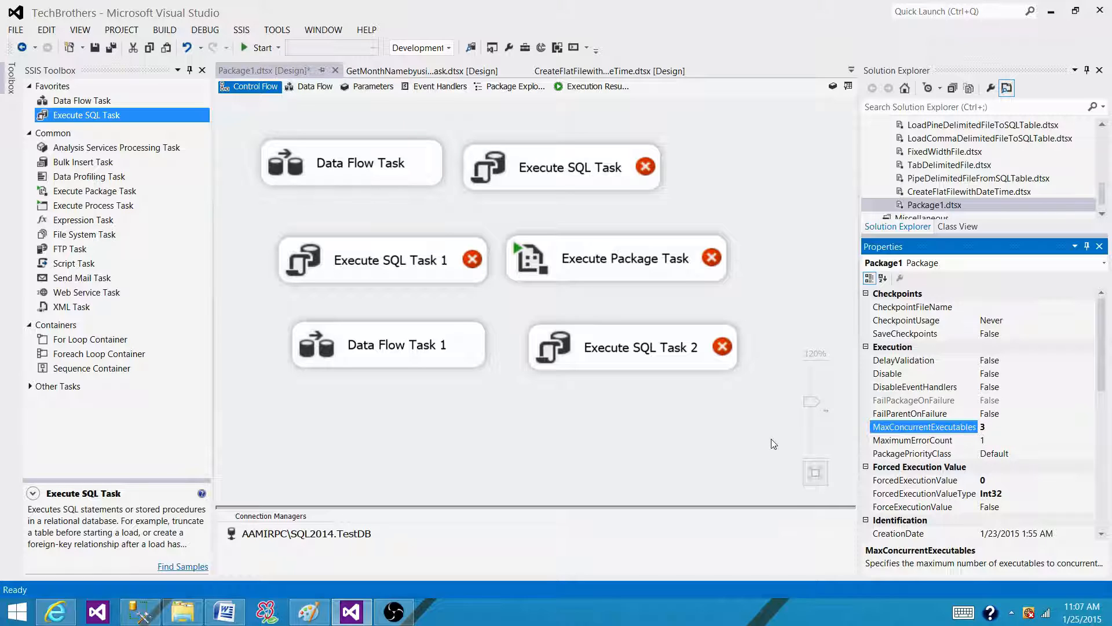
{"action": "mouse_move", "coordinate": [655, 474]}
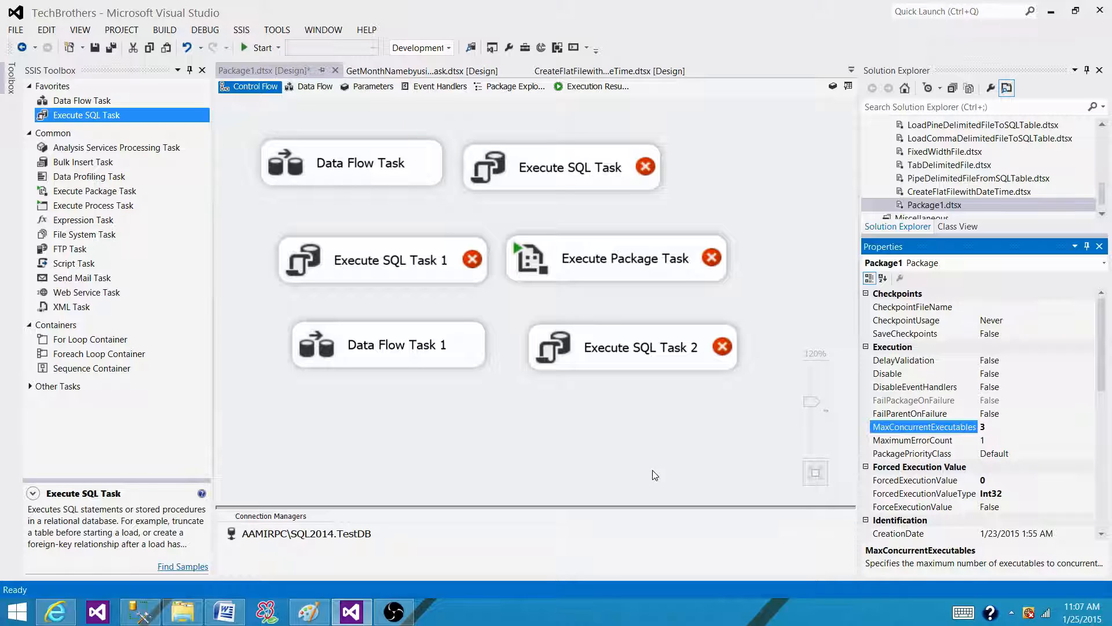
{"action": "mouse_move", "coordinate": [700, 471]}
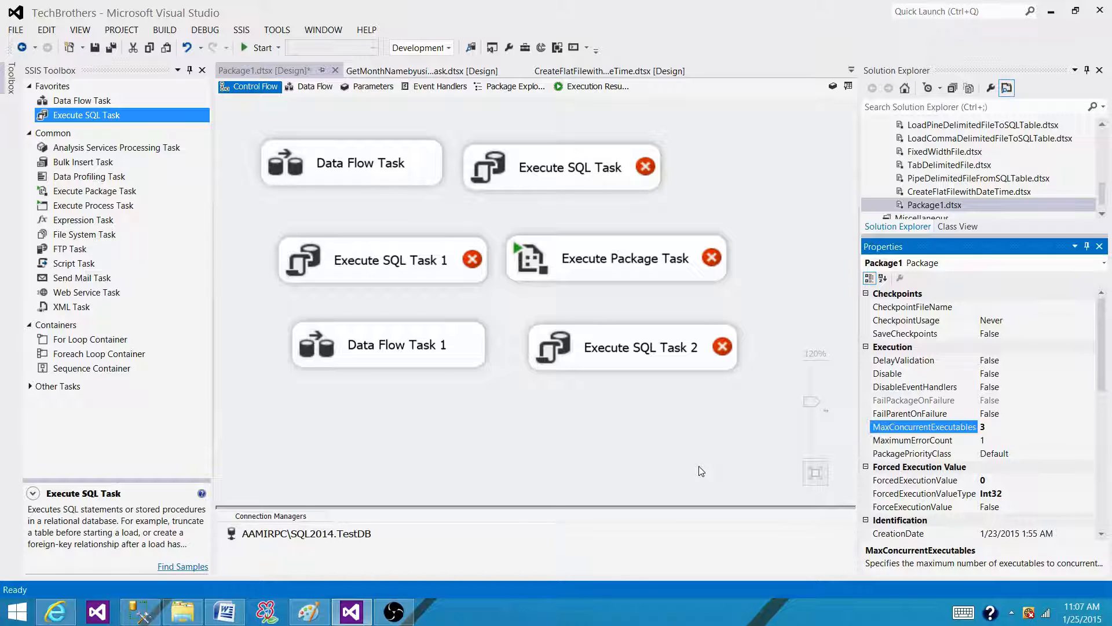
{"action": "mouse_move", "coordinate": [650, 220]}
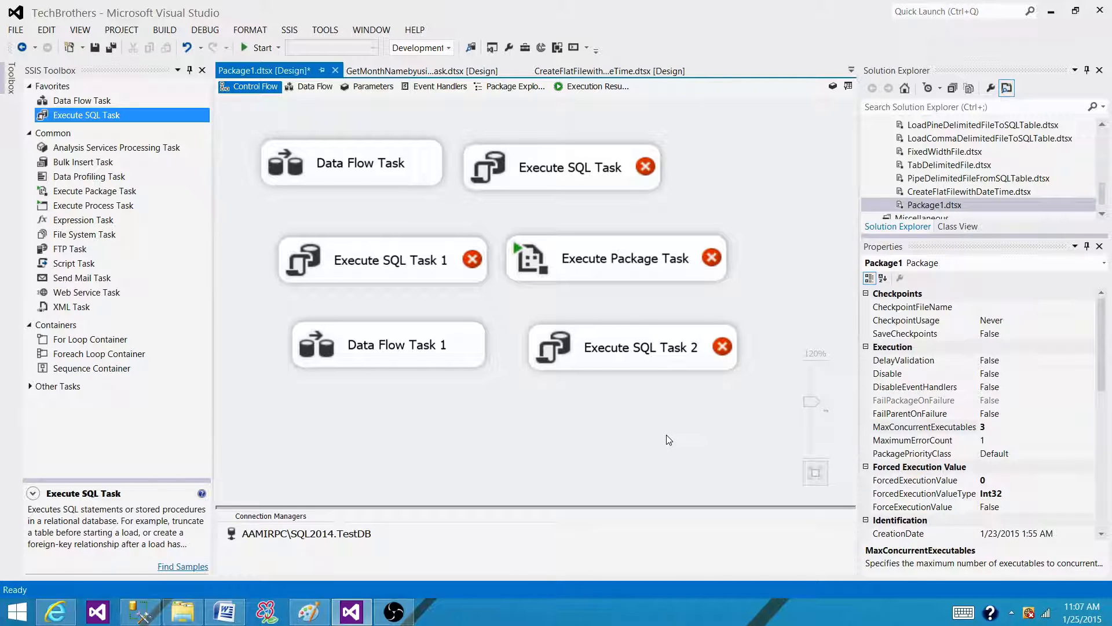
{"action": "mouse_move", "coordinate": [580, 476]}
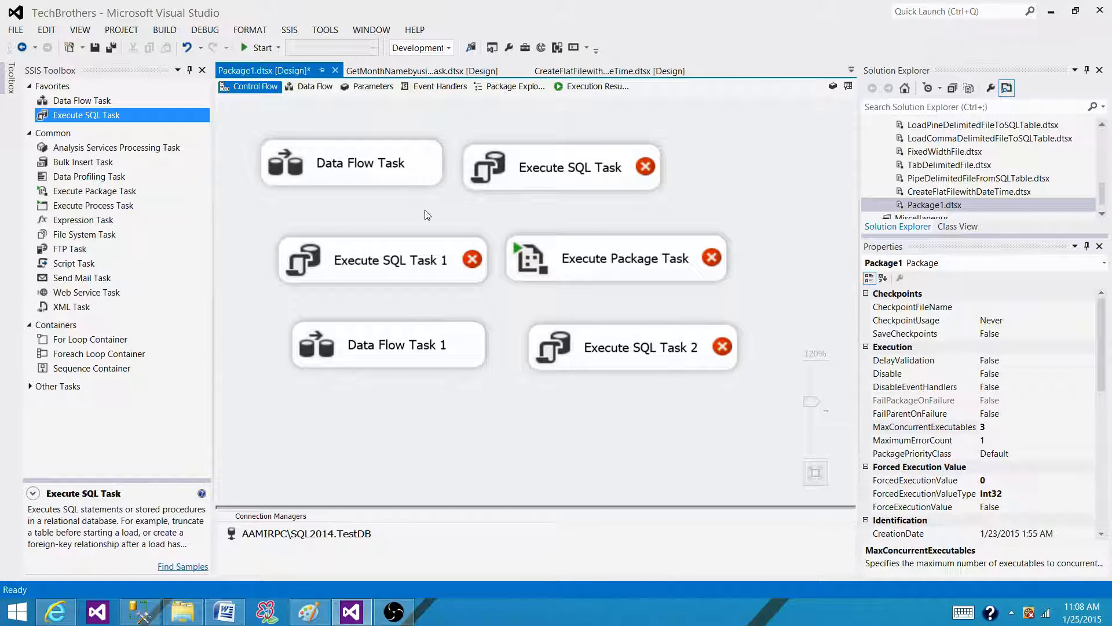
Move Execute SQL Task 1 below Data Flow Task and Execute Package Task to the canvas middle
{"action": "left_click", "coordinate": [389, 260]}
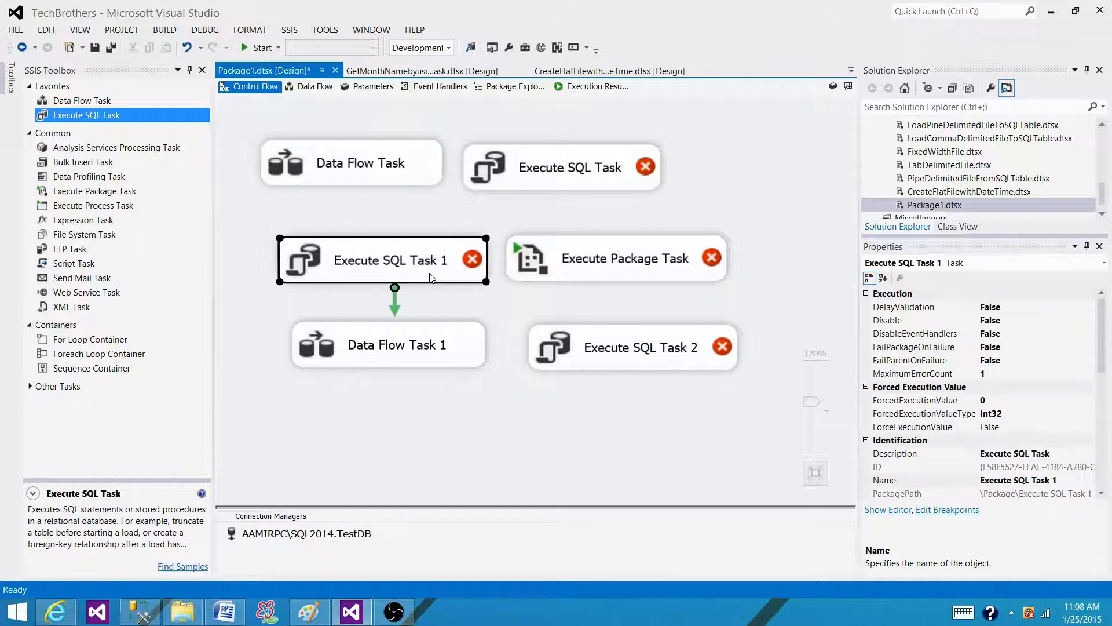
{"action": "left_click_drag", "start_coordinate": [388, 259], "coordinate": [373, 228]}
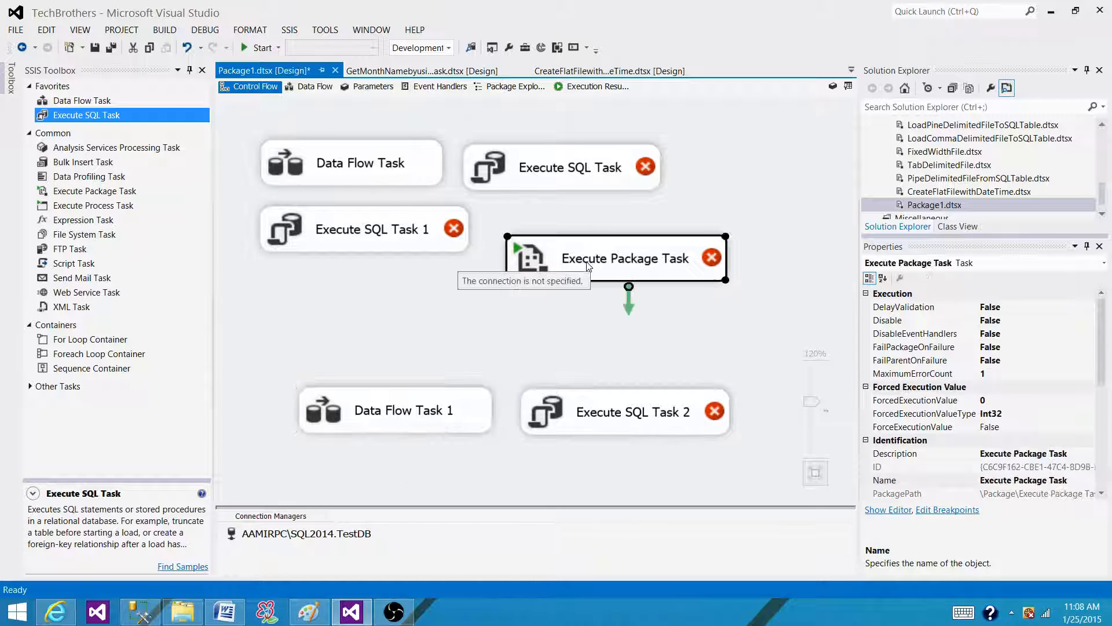
{"action": "left_click_drag", "start_coordinate": [613, 257], "coordinate": [495, 322]}
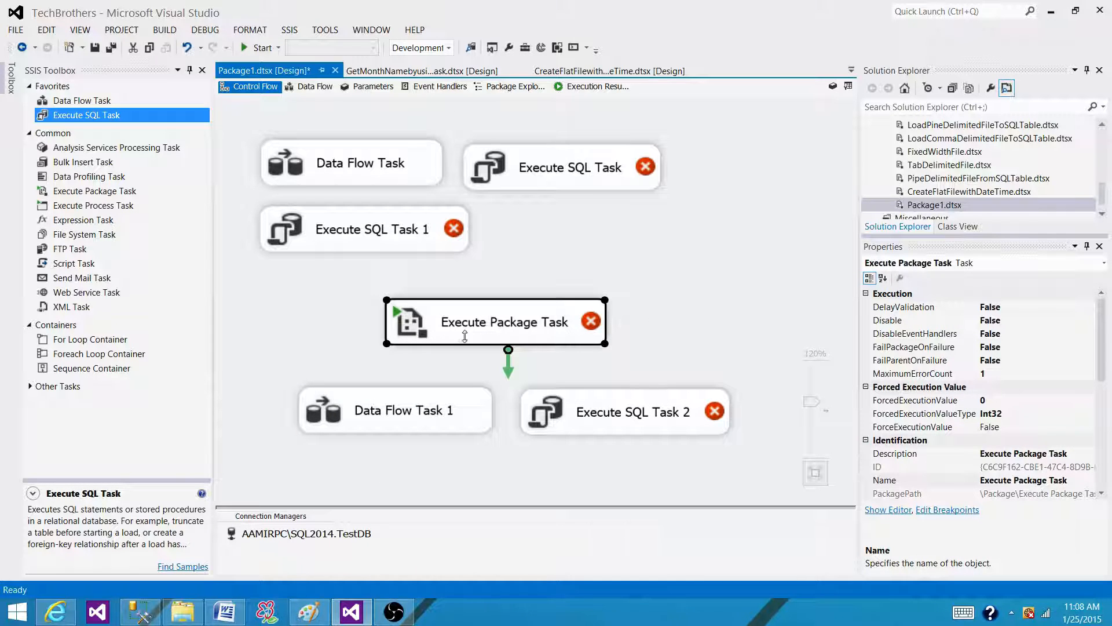
{"action": "left_click", "coordinate": [581, 265]}
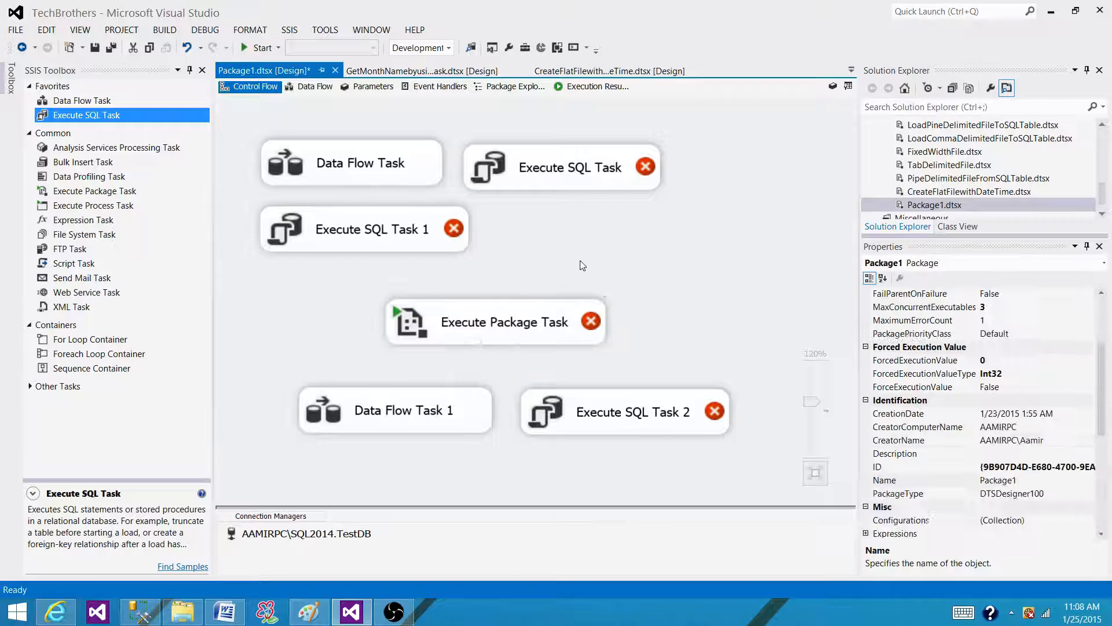
{"action": "left_click", "coordinate": [505, 322]}
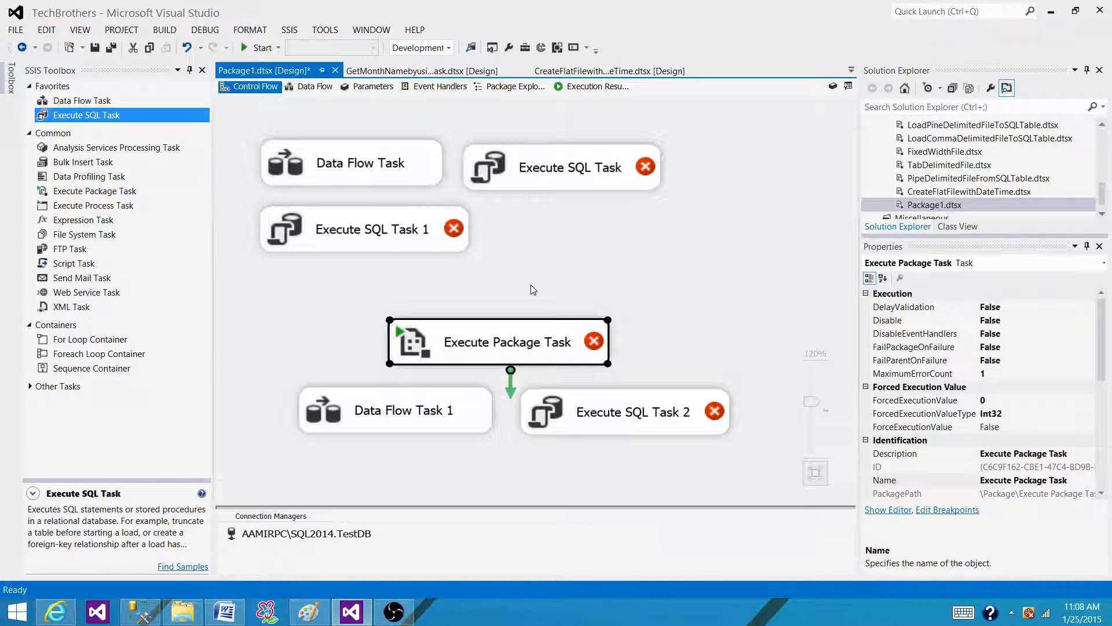
{"action": "mouse_move", "coordinate": [554, 269]}
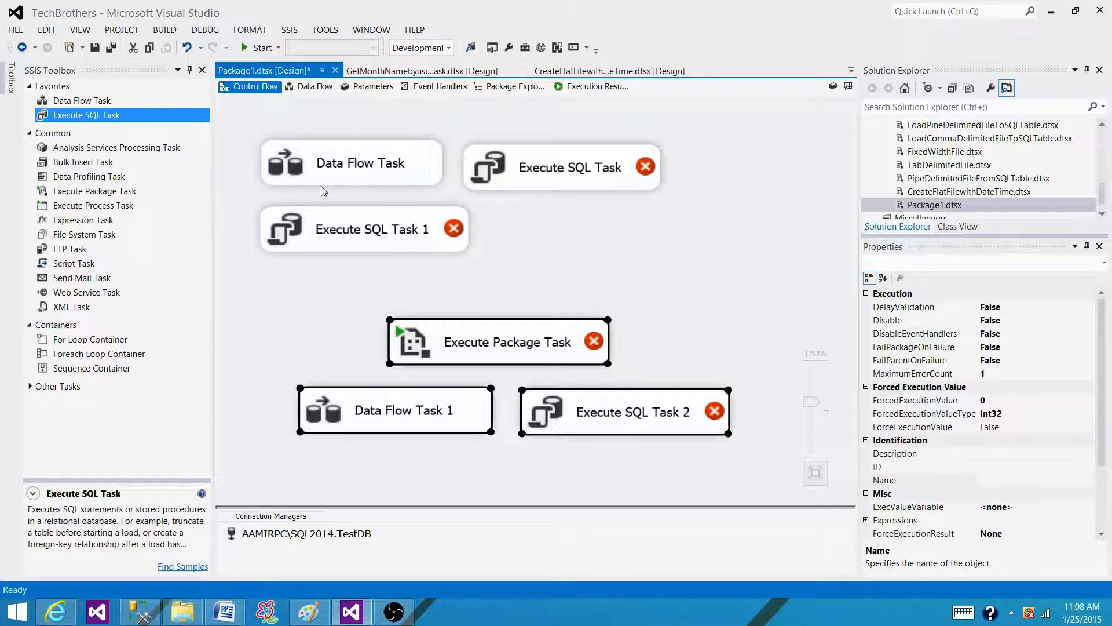
{"action": "mouse_move", "coordinate": [461, 228]}
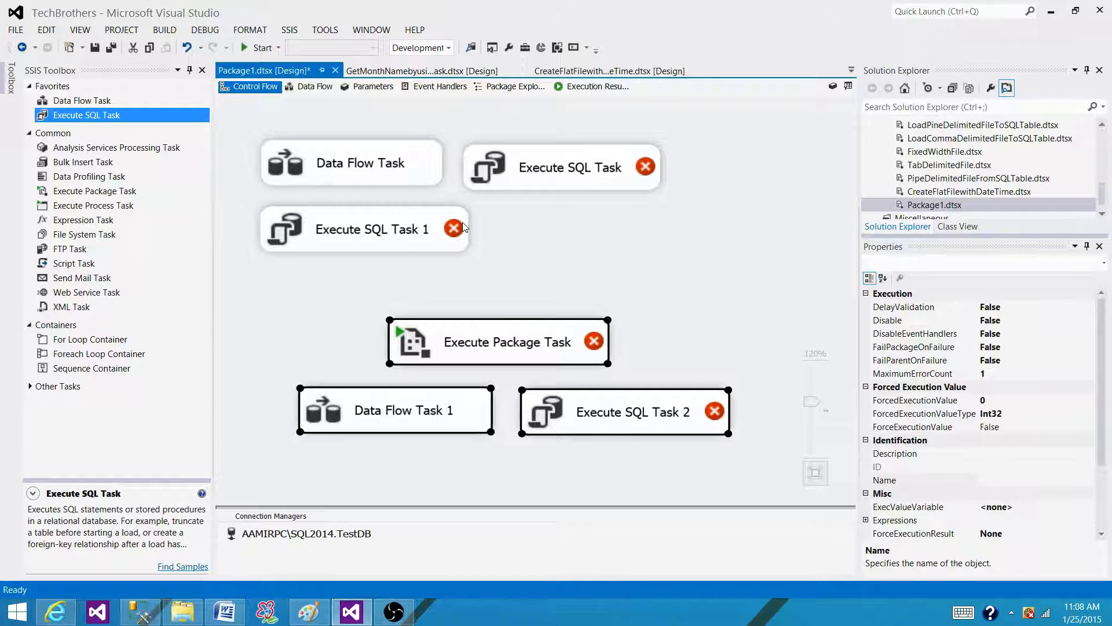
{"action": "mouse_move", "coordinate": [440, 285]}
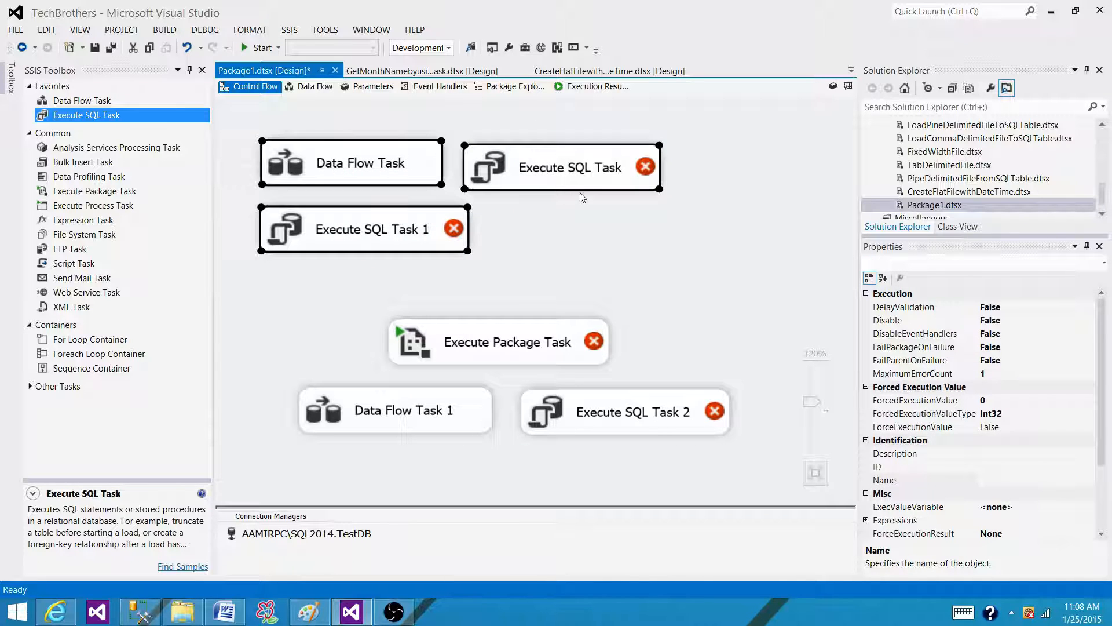
{"action": "left_click", "coordinate": [569, 167]}
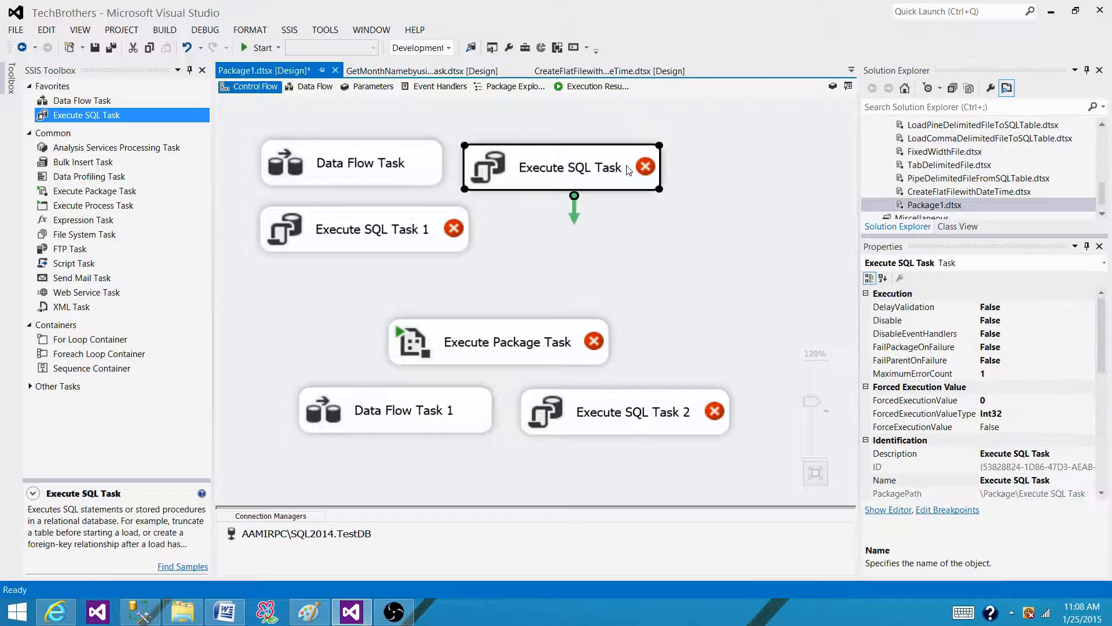
{"action": "left_click", "coordinate": [507, 341]}
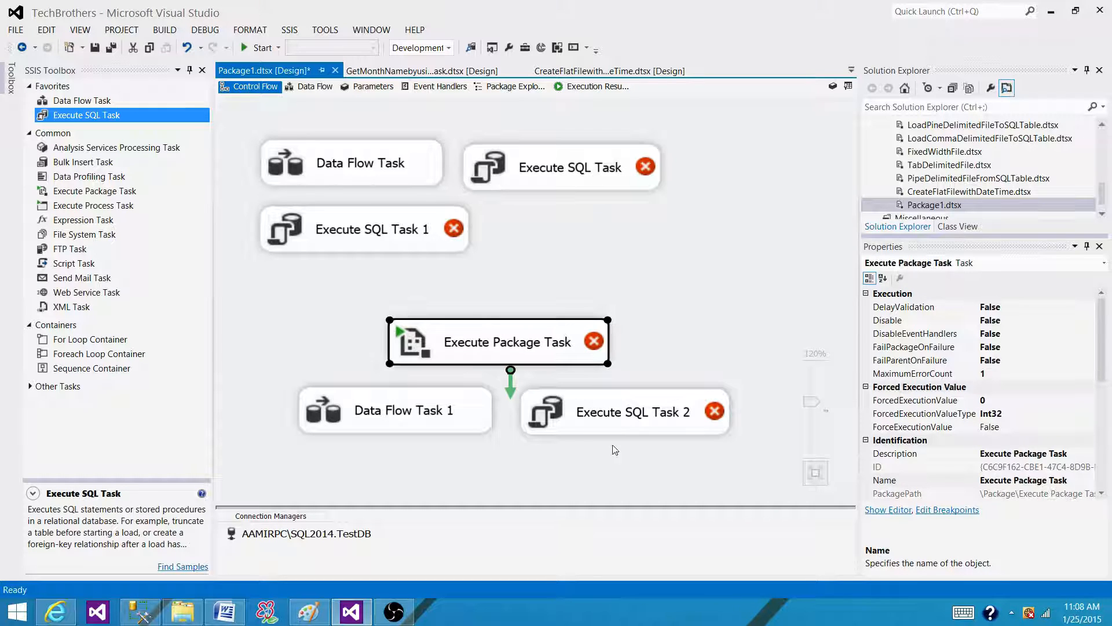
{"action": "left_click", "coordinate": [402, 411]}
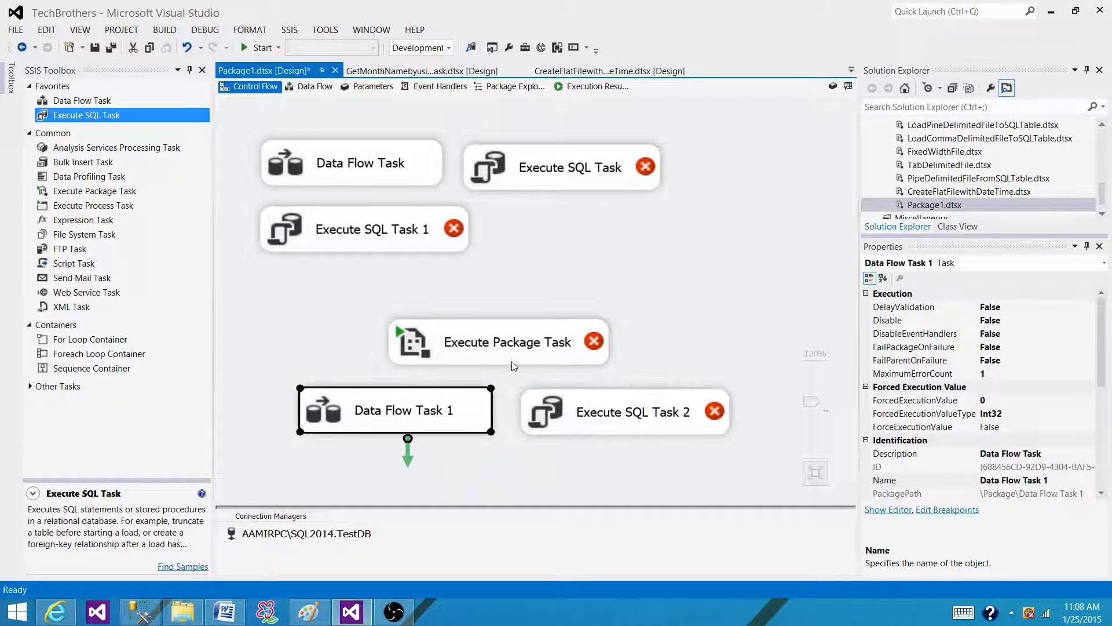